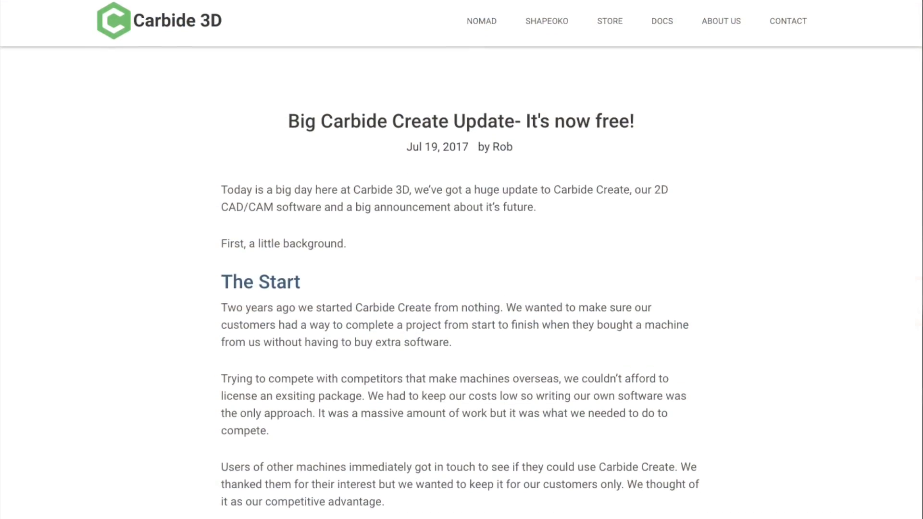
Configure Job Setup for 3 x 5 in hardwood stock with a 2 mm retract height
scroll(down, 3)
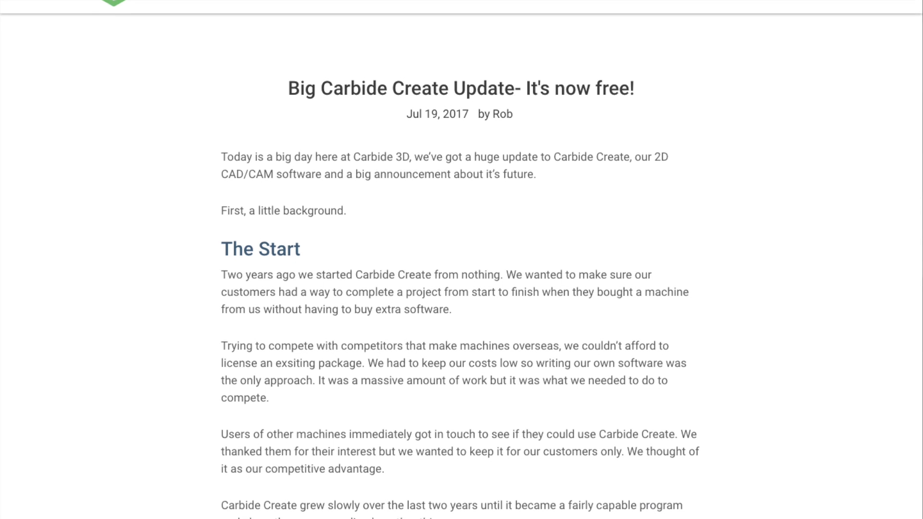
scroll(down, 3)
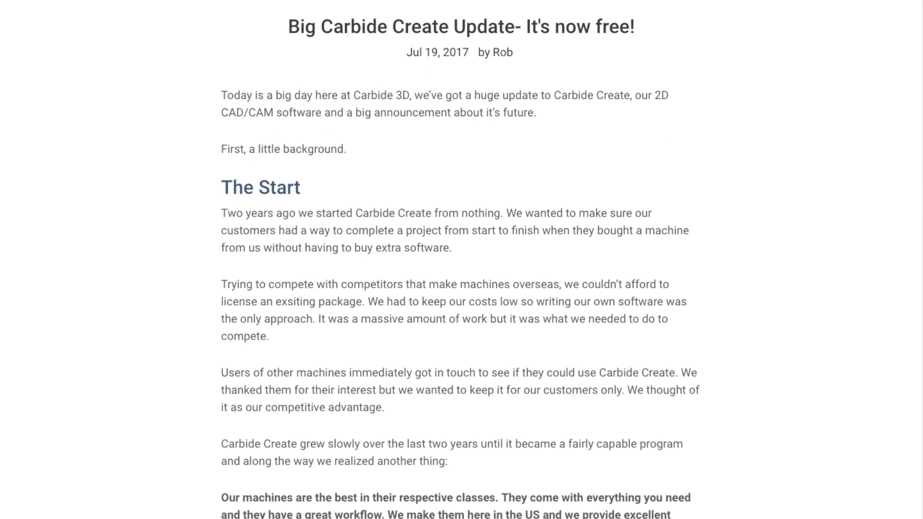
scroll(down, 3)
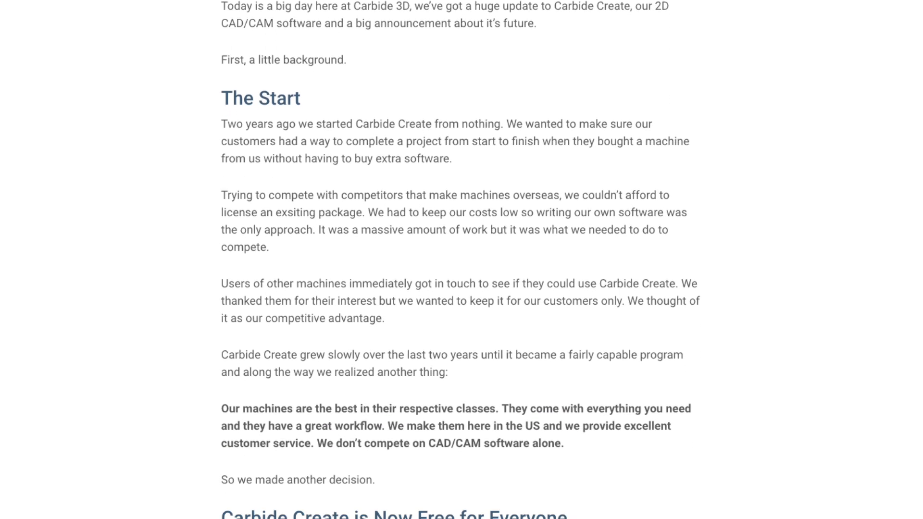
scroll(down, 3)
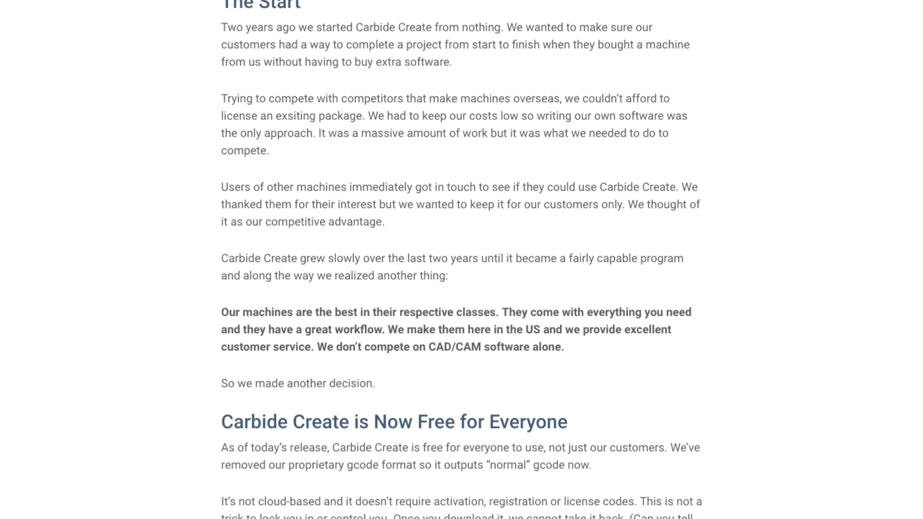
scroll(down, 3)
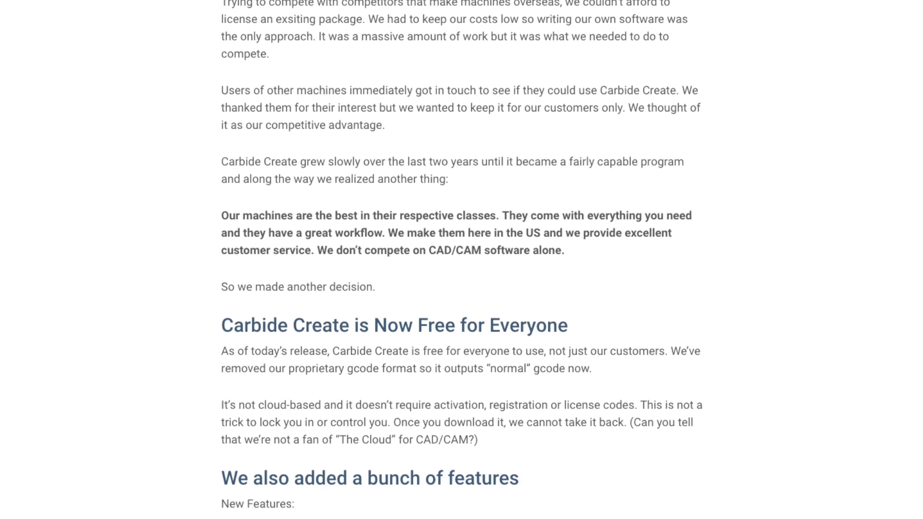
scroll(down, 3)
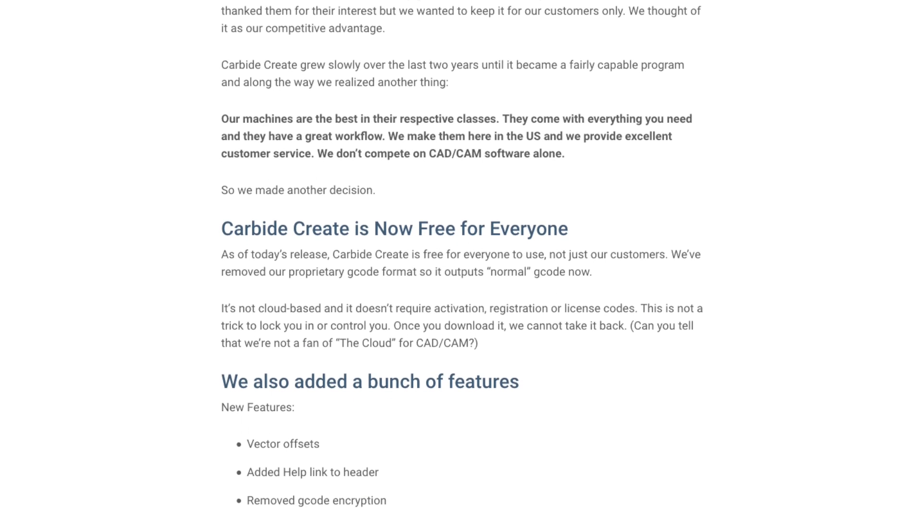
scroll(down, 3)
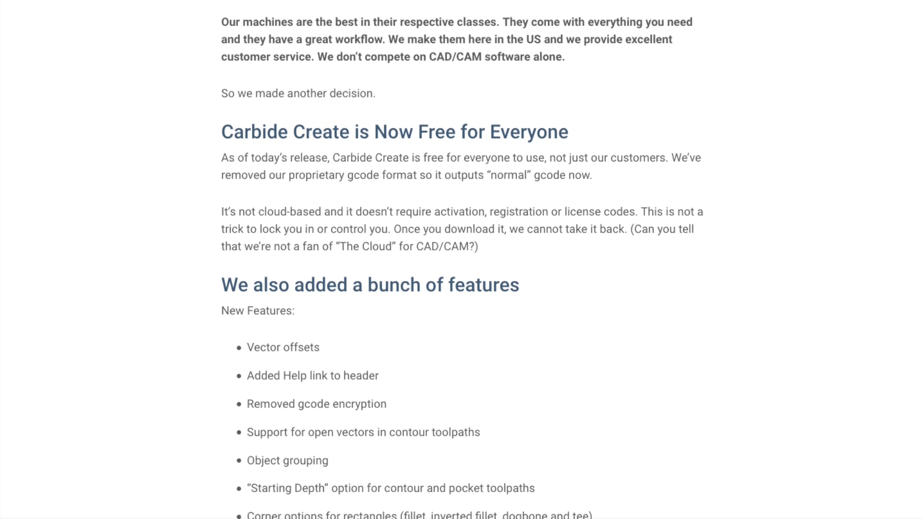
scroll(down, 3)
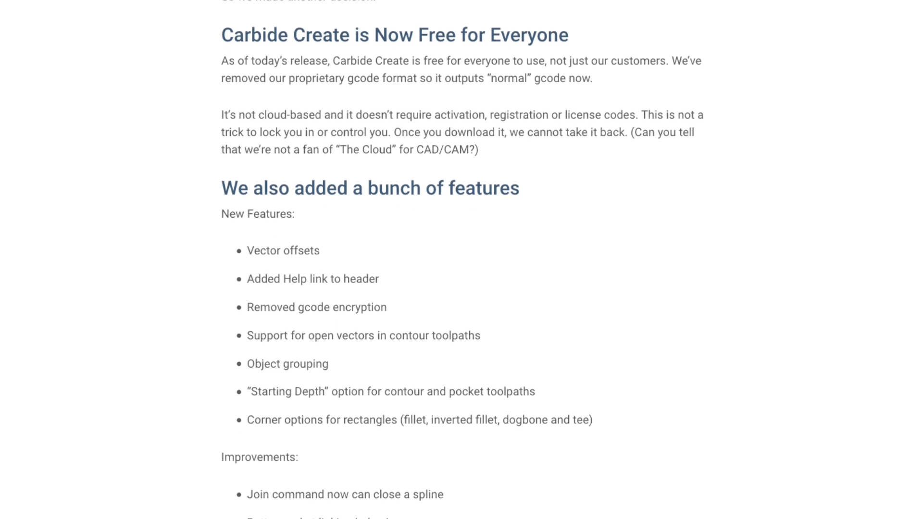
scroll(down, 3)
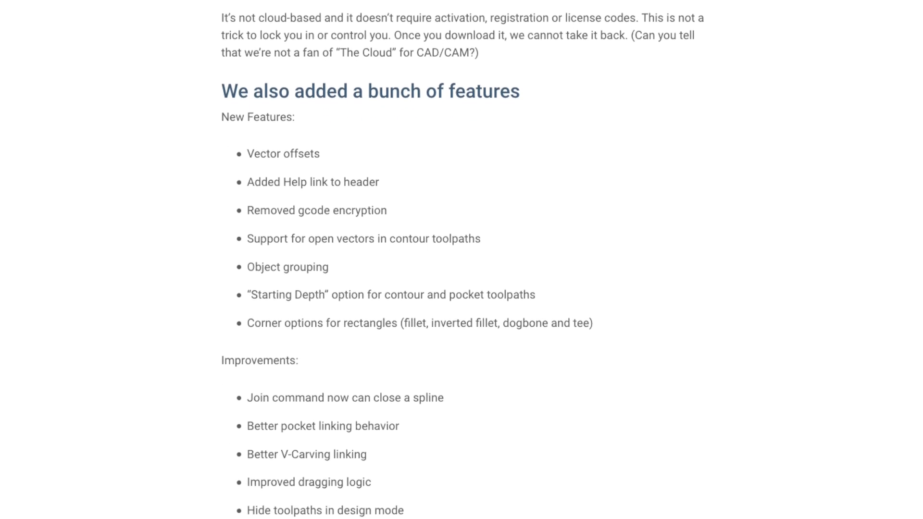
scroll(down, 3)
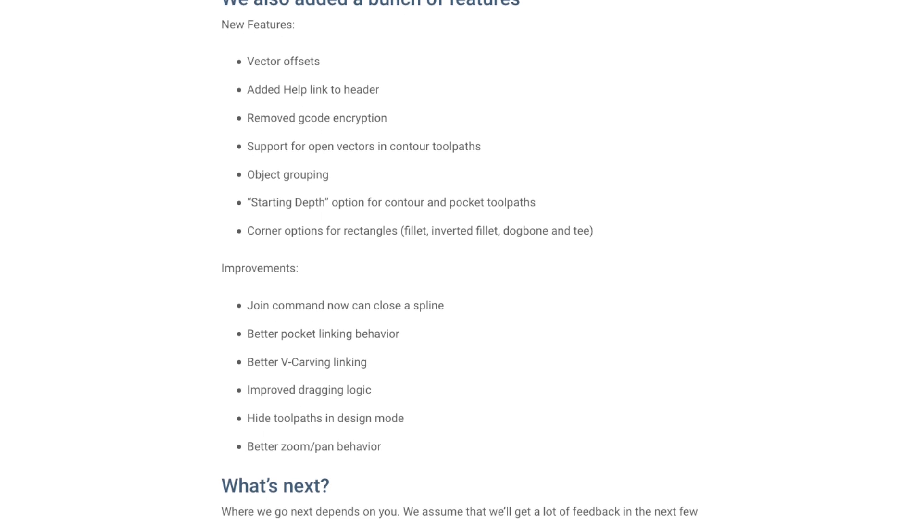
scroll(down, 3)
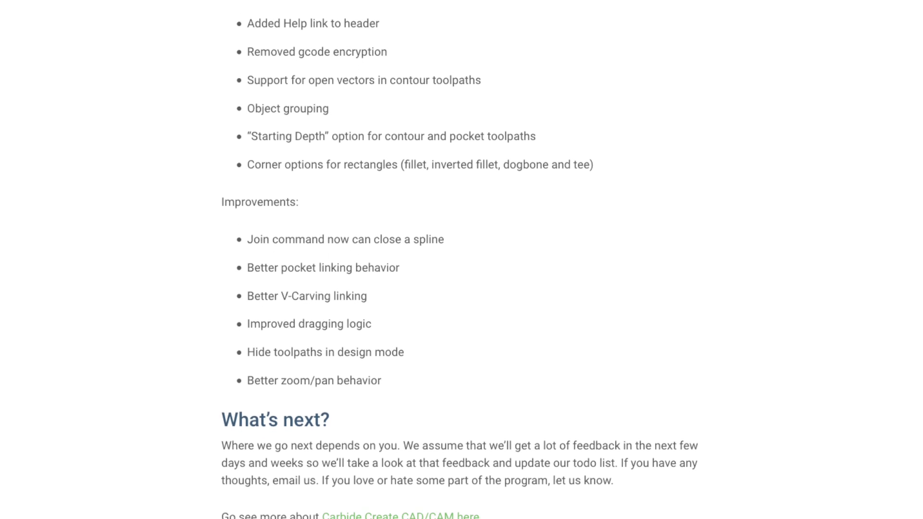
scroll(down, 3)
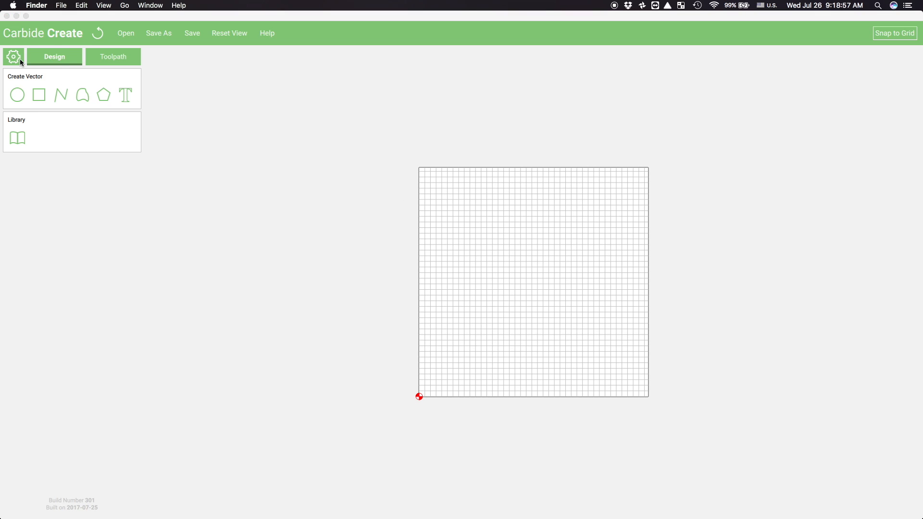
click(13, 56)
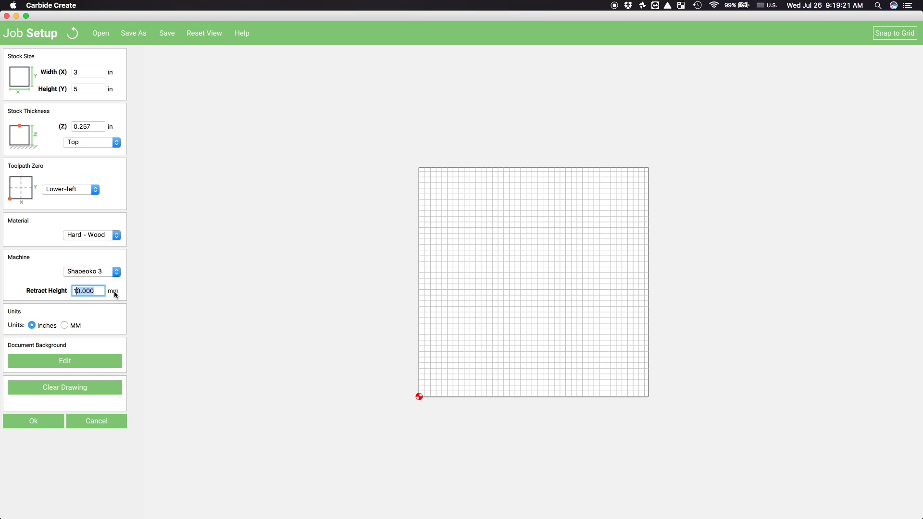
text(2)
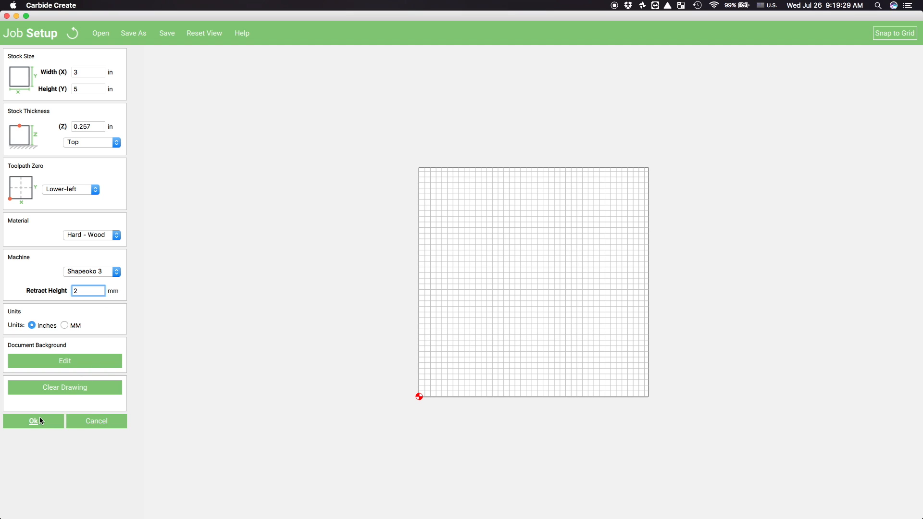
click(33, 421)
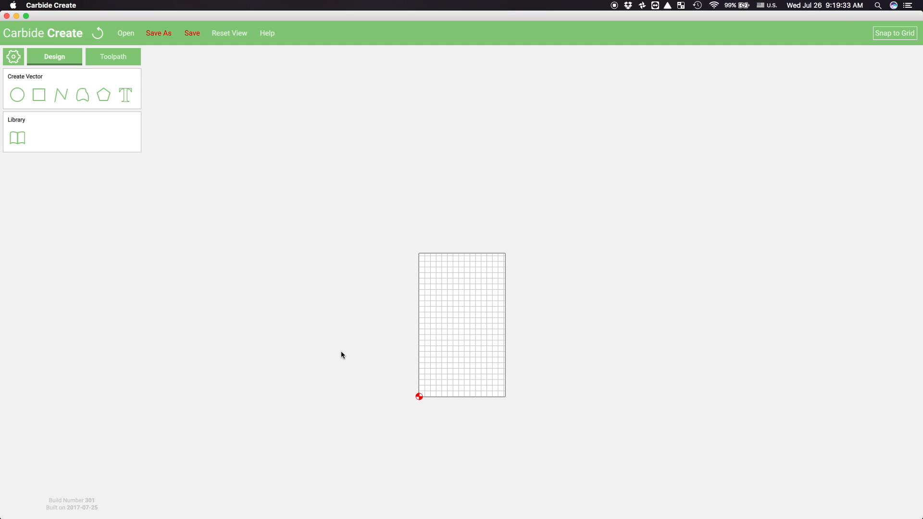
Place a text object on the stock and import the mountain graphic file
click(125, 95)
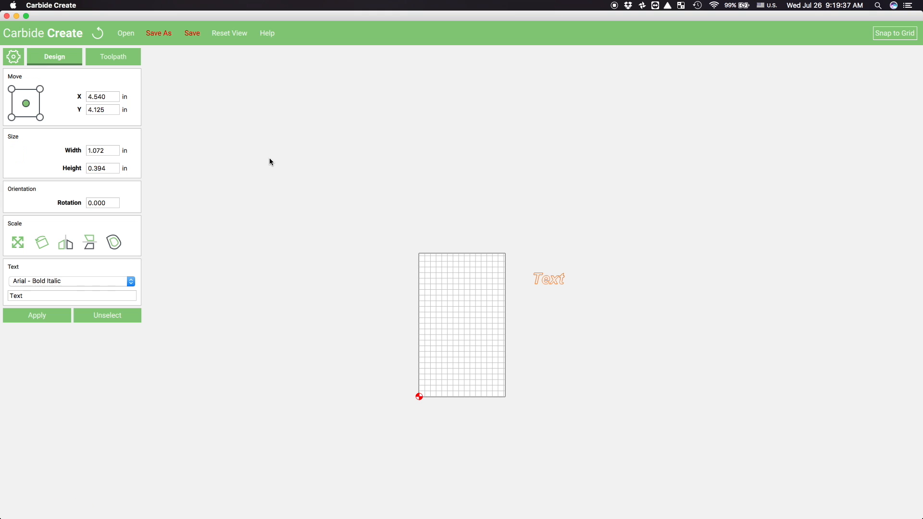
click(107, 315)
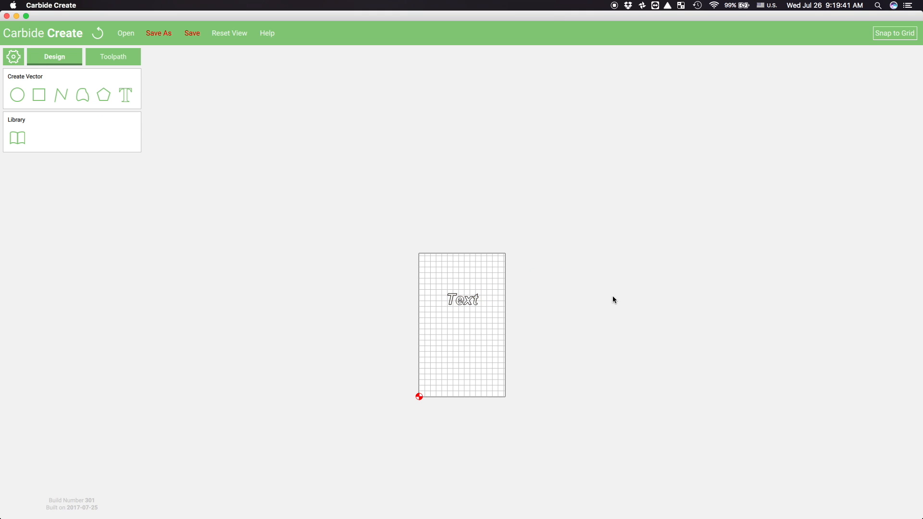
click(125, 33)
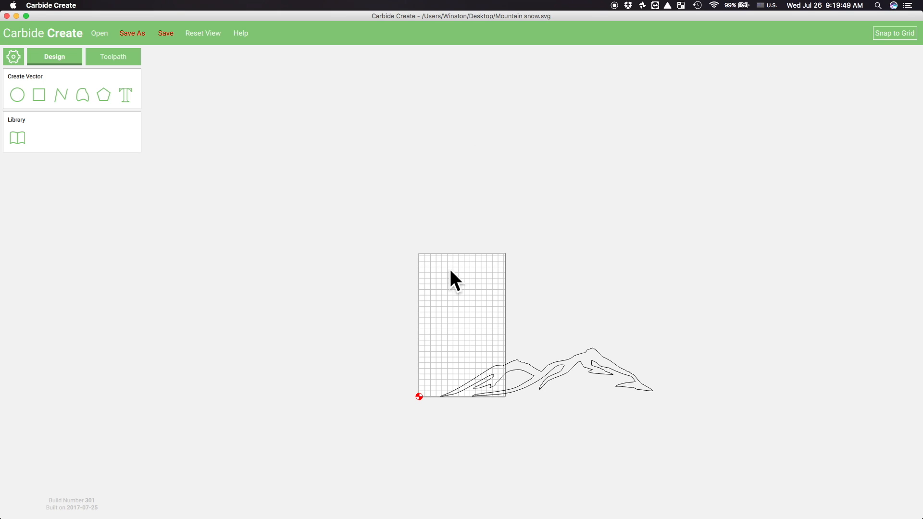
mouse_move(506, 366)
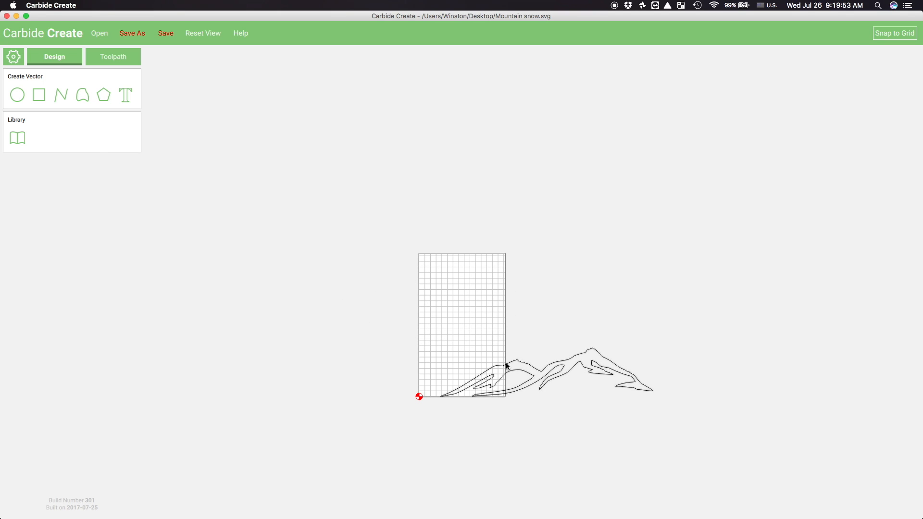
Scale the mountain graphic to 1.25 in wide
click(508, 366)
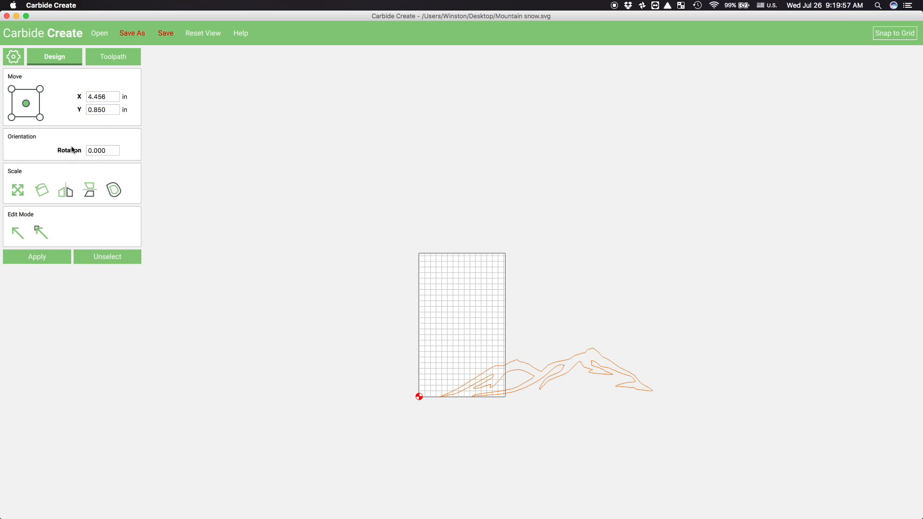
click(17, 189)
text(1.25)
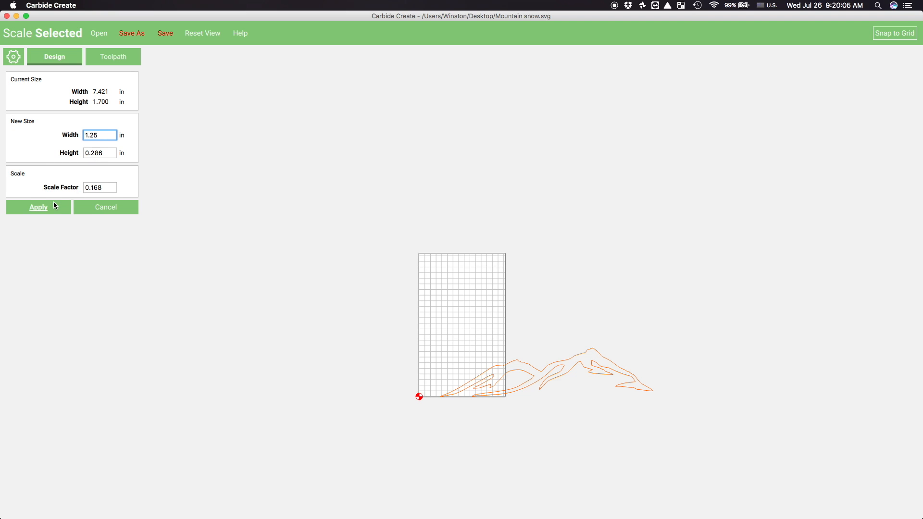
click(37, 207)
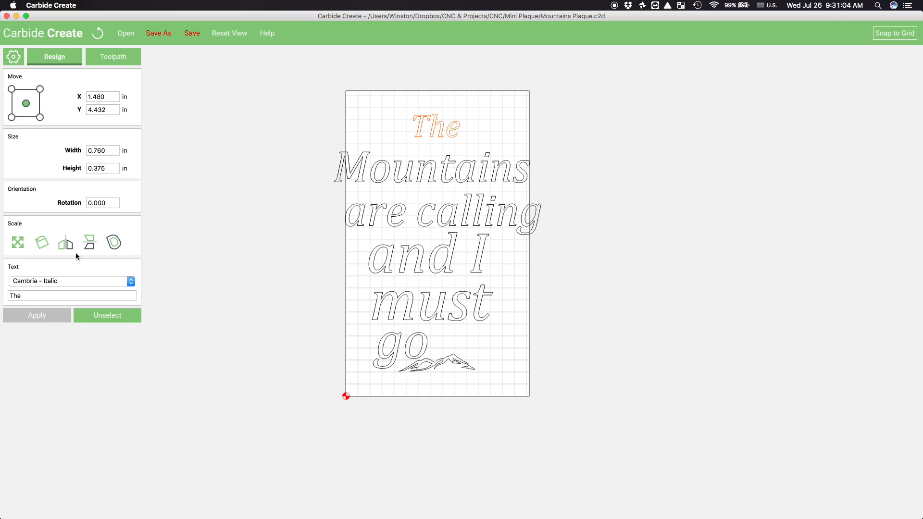
Reposition the 'must' and 'are calling' quote lines and begin a border rectangle
click(412, 256)
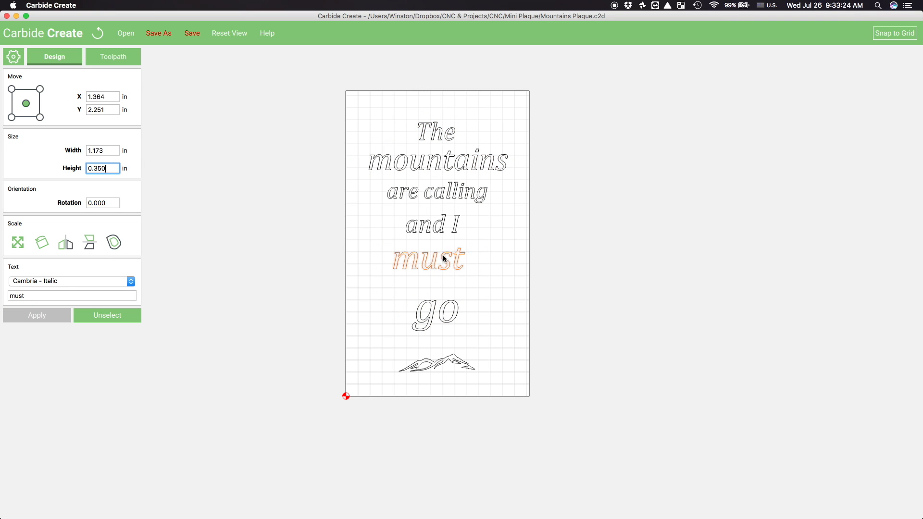
click(436, 203)
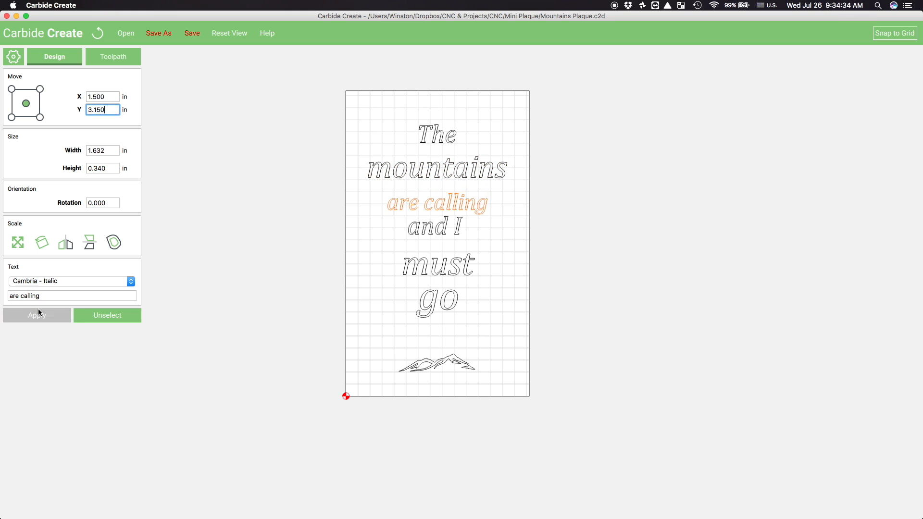
click(436, 303)
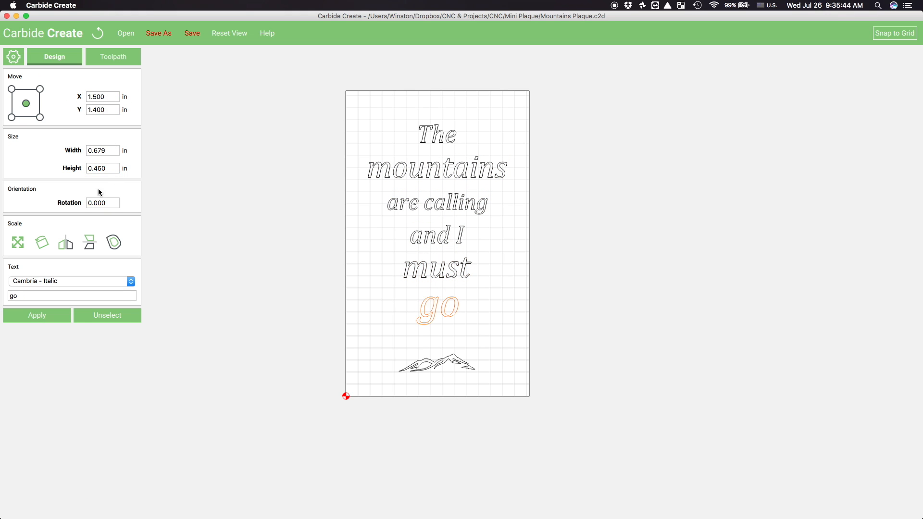
click(17, 242)
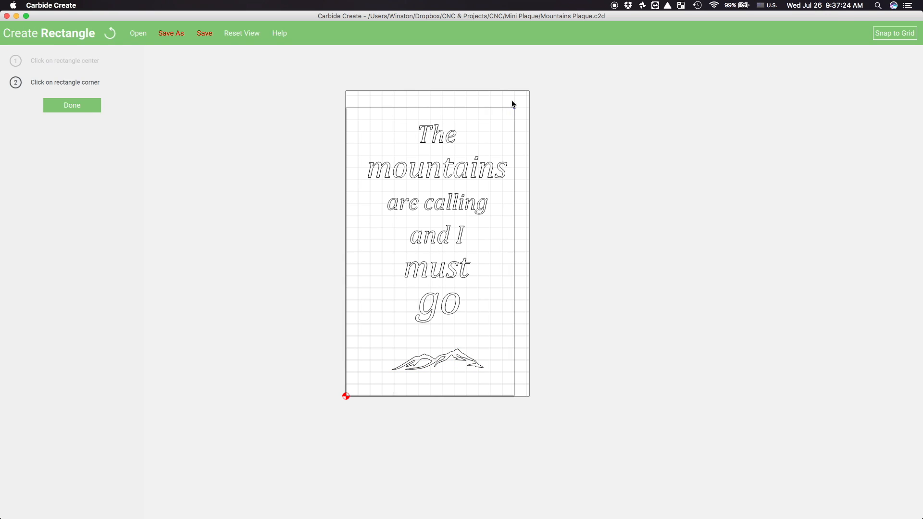
Size the border rectangle to the stock outline and start a new toolpath
click(71, 106)
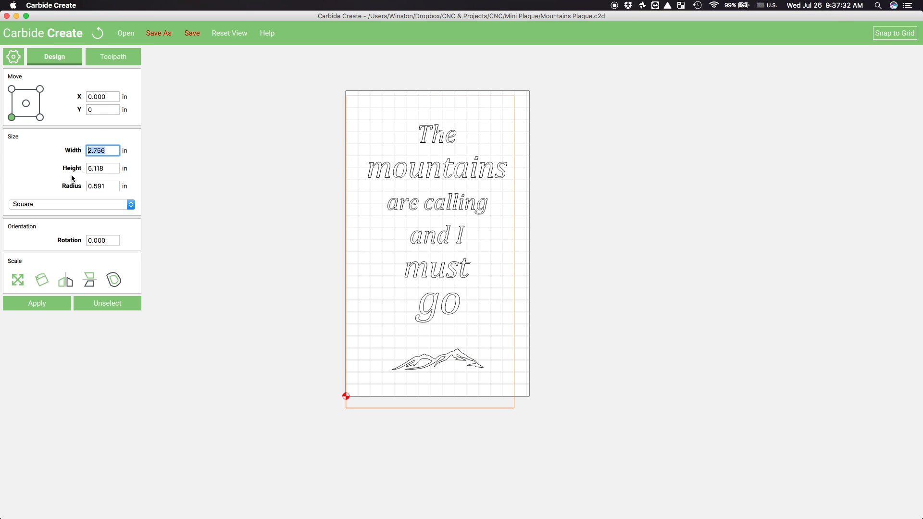
click(37, 303)
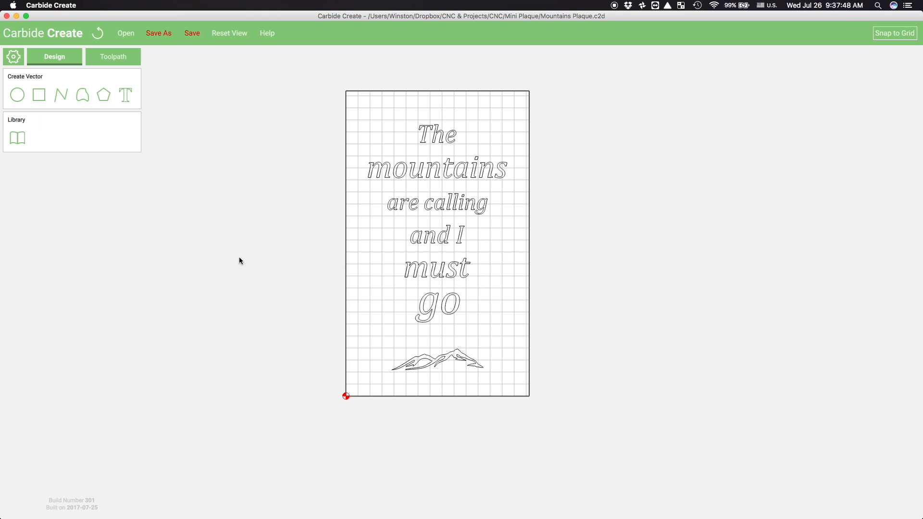
click(112, 57)
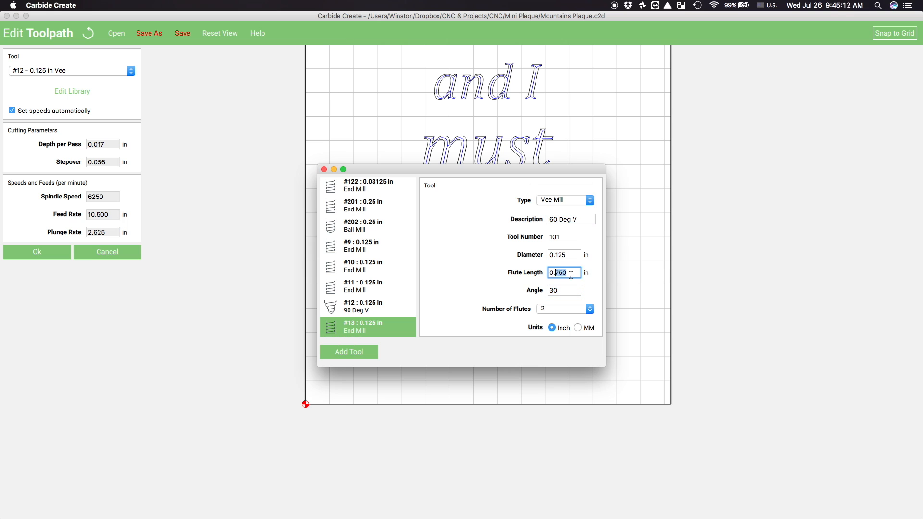
Define library tool #13 as a V-bit and set its angle
click(348, 351)
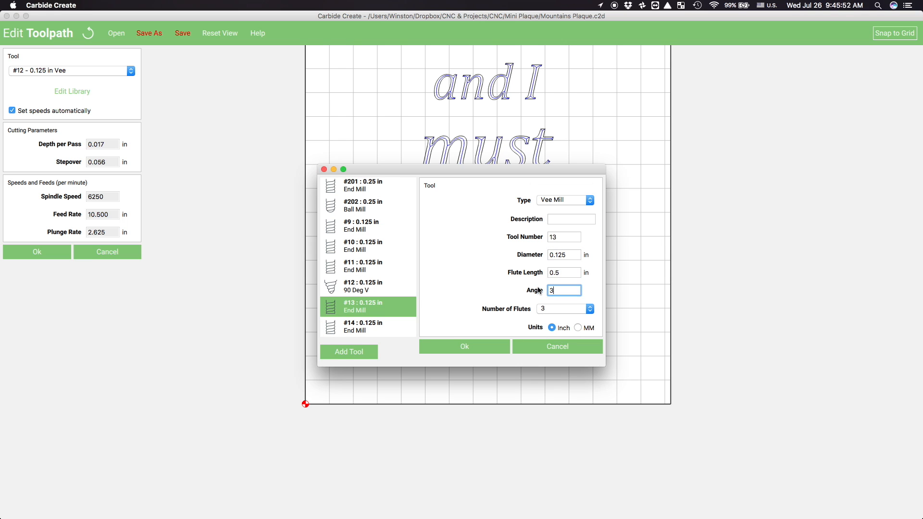
click(463, 346)
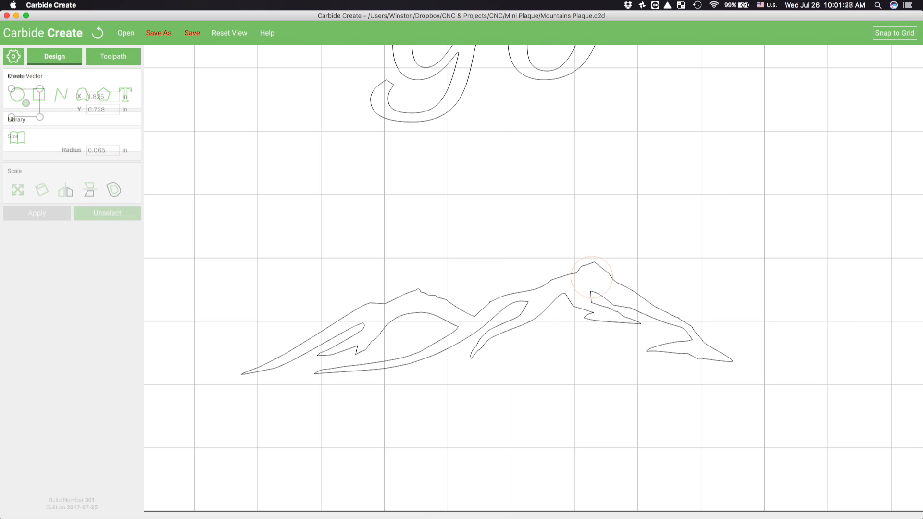
Select the peak circle and start a no-offset toolpath with tool #13
click(592, 278)
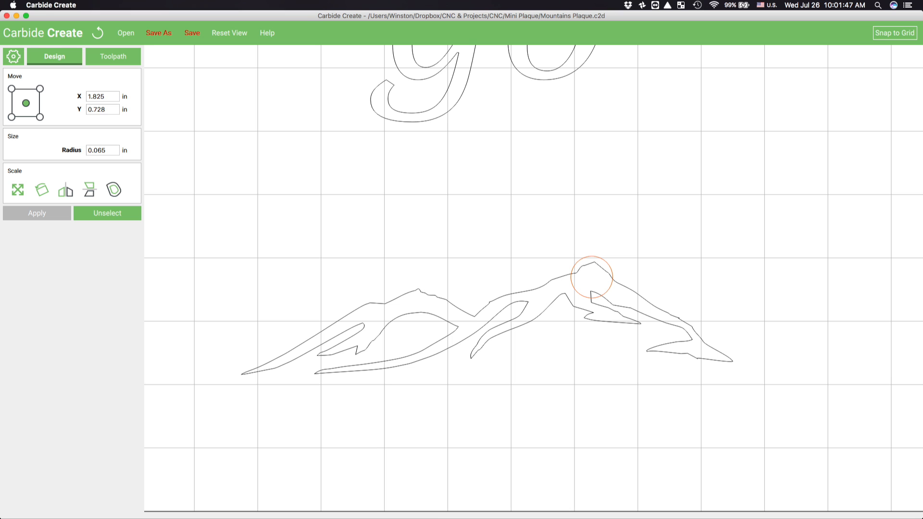
click(112, 57)
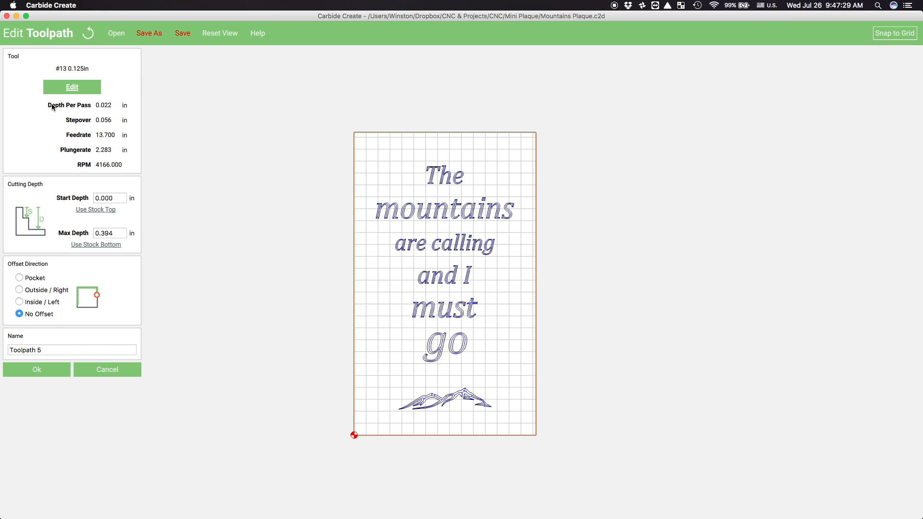
Switch the toolpath to the #112 0.0625 in end mill at 10000 RPM, feed 12, plunge 4
click(71, 86)
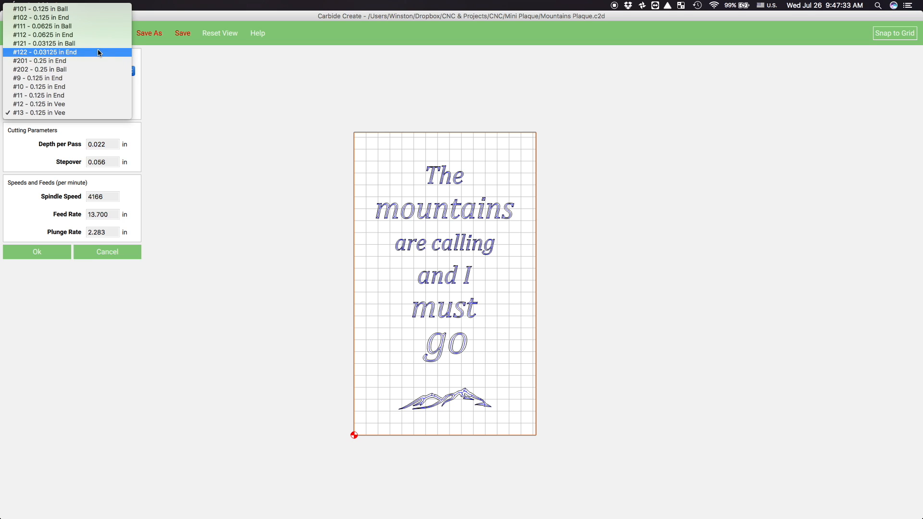
click(45, 35)
text(4)
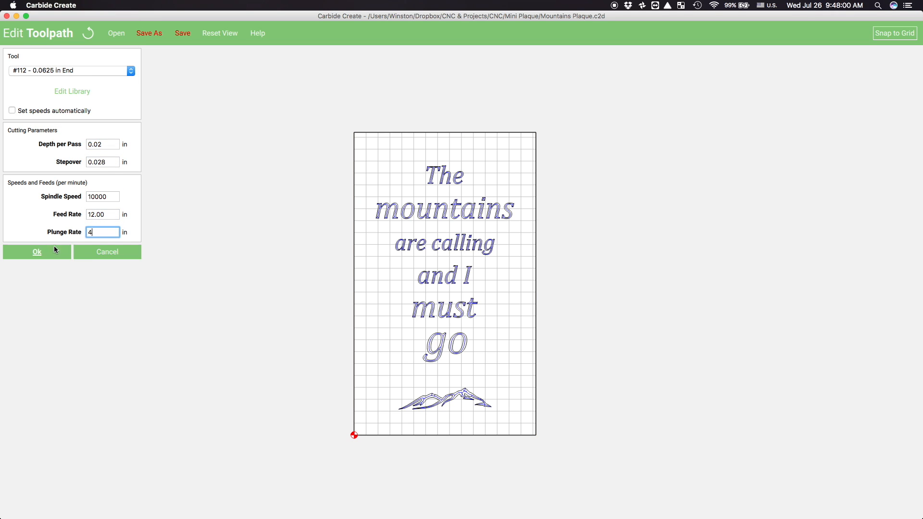
click(36, 251)
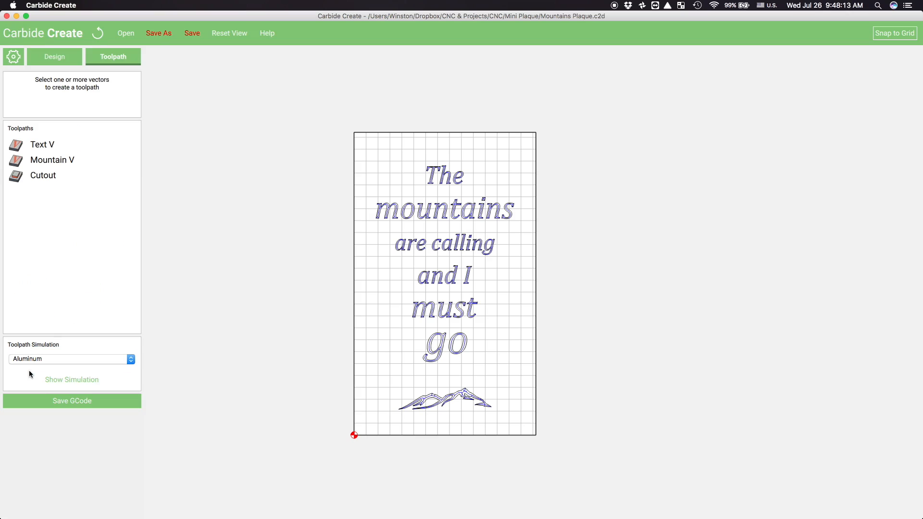